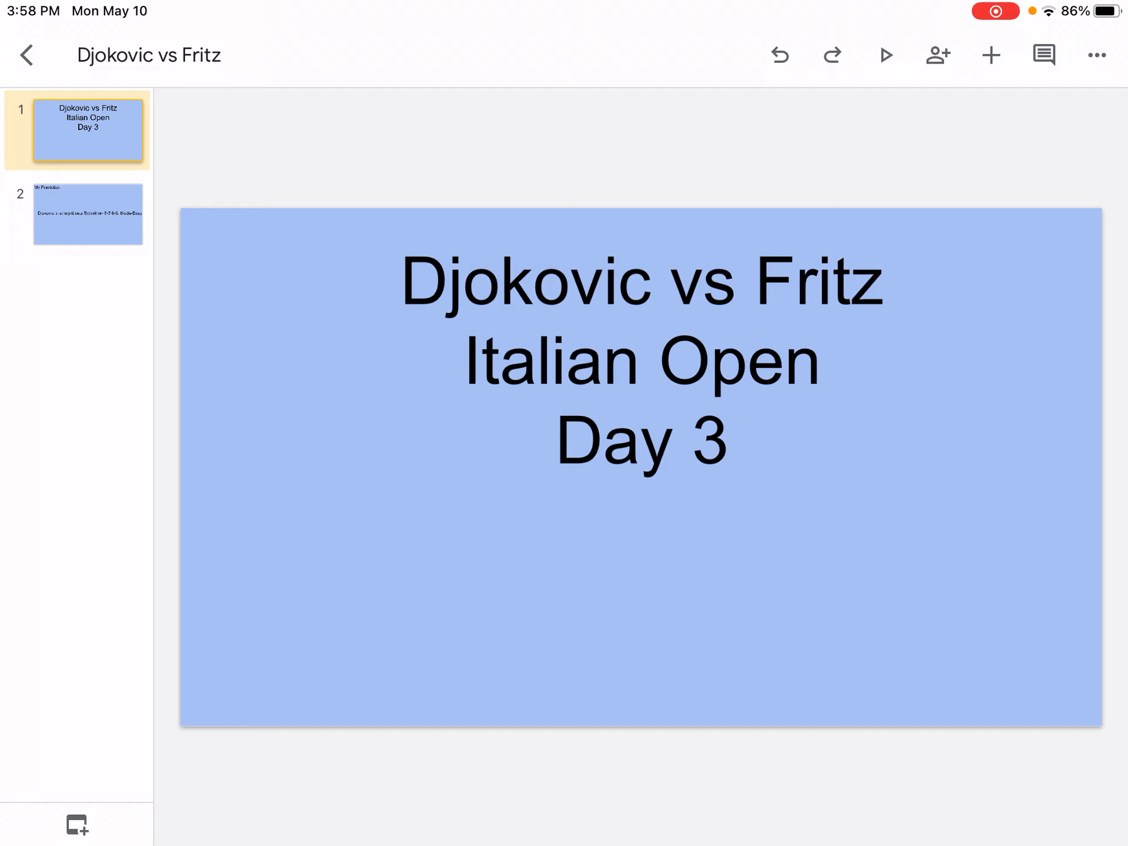
Step: Show slide 2, 'My Prediction', with Djokovic winning 6-3 6-3
left_click(87, 214)
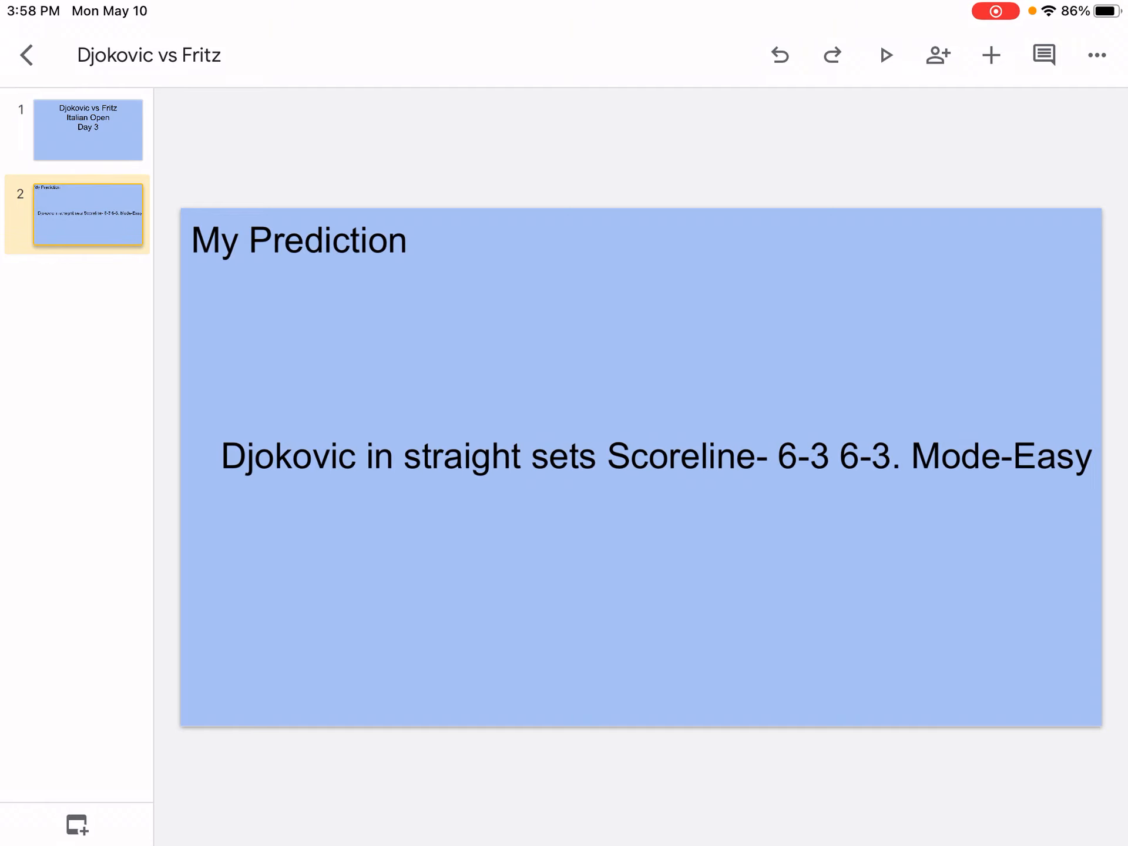